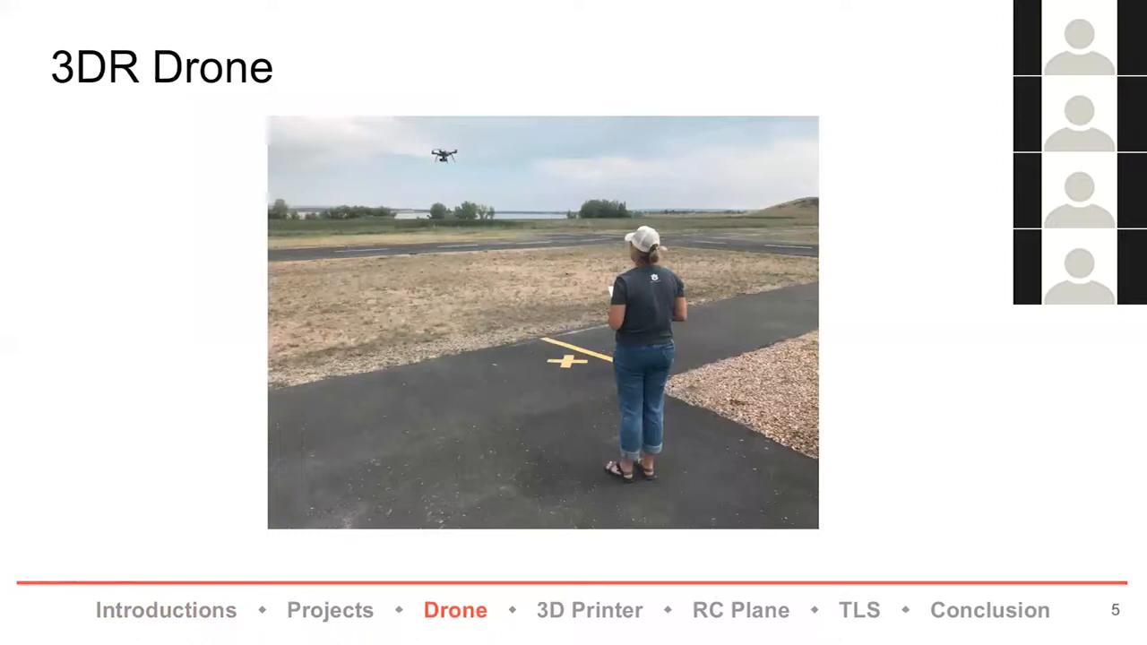
Advance the slideshow to slide 6, 'Finished Product', showing the drone workflow document.
key("right")
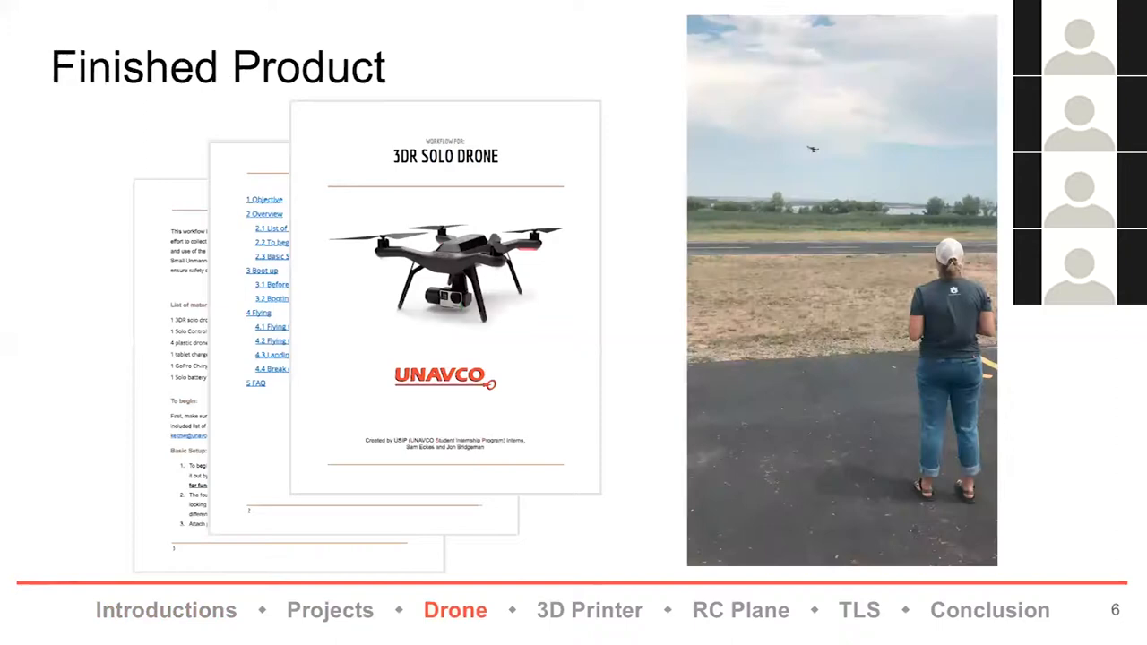